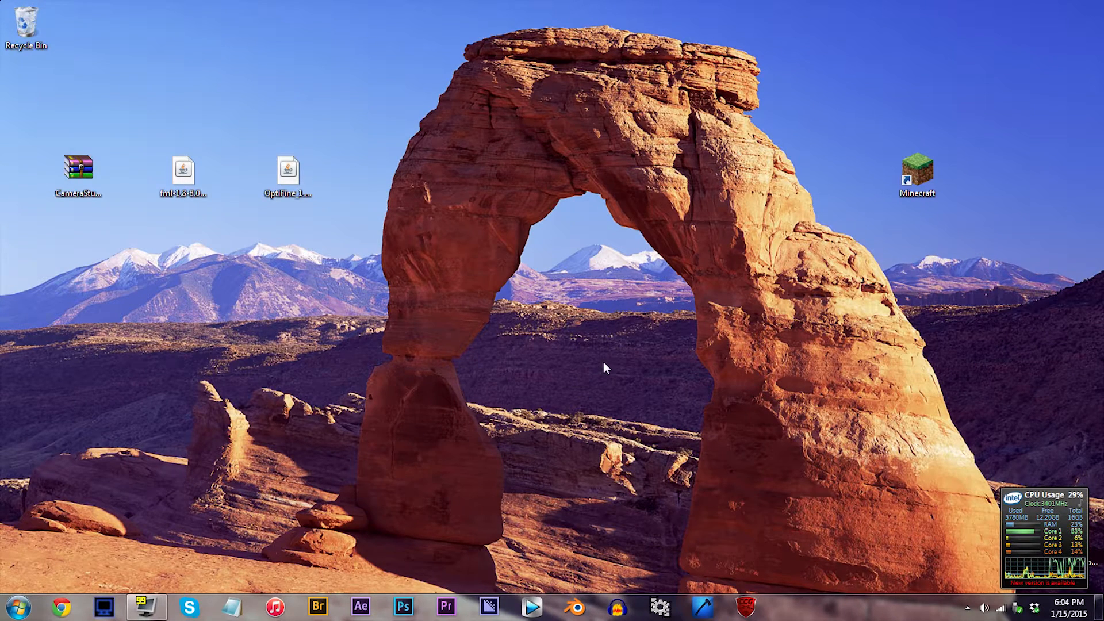
pyautogui.moveTo(81, 225)
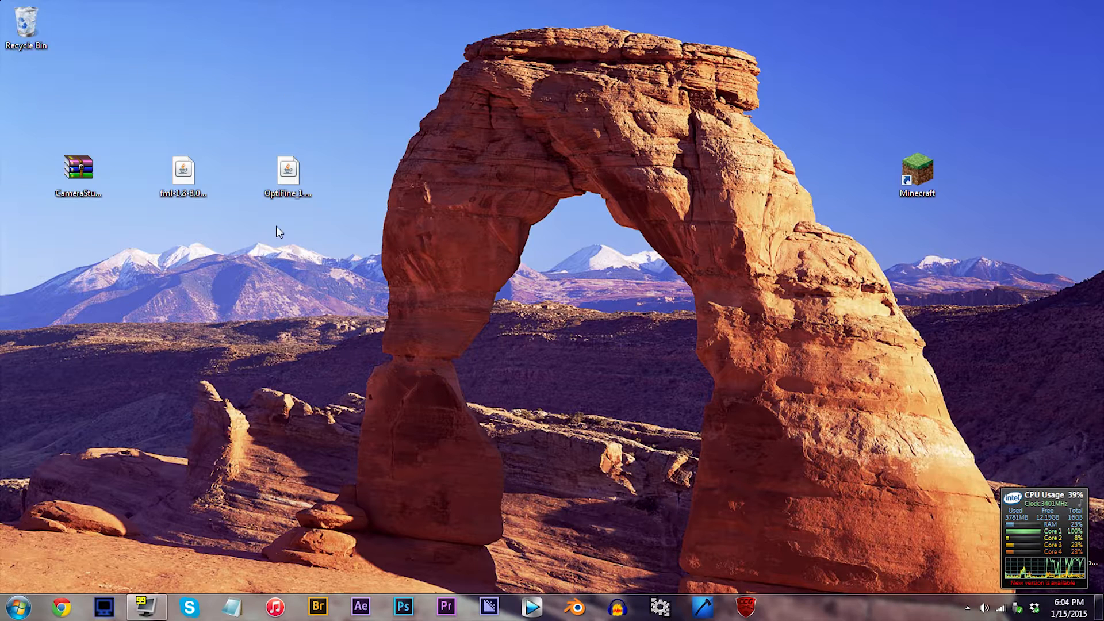
pyautogui.moveTo(502, 203)
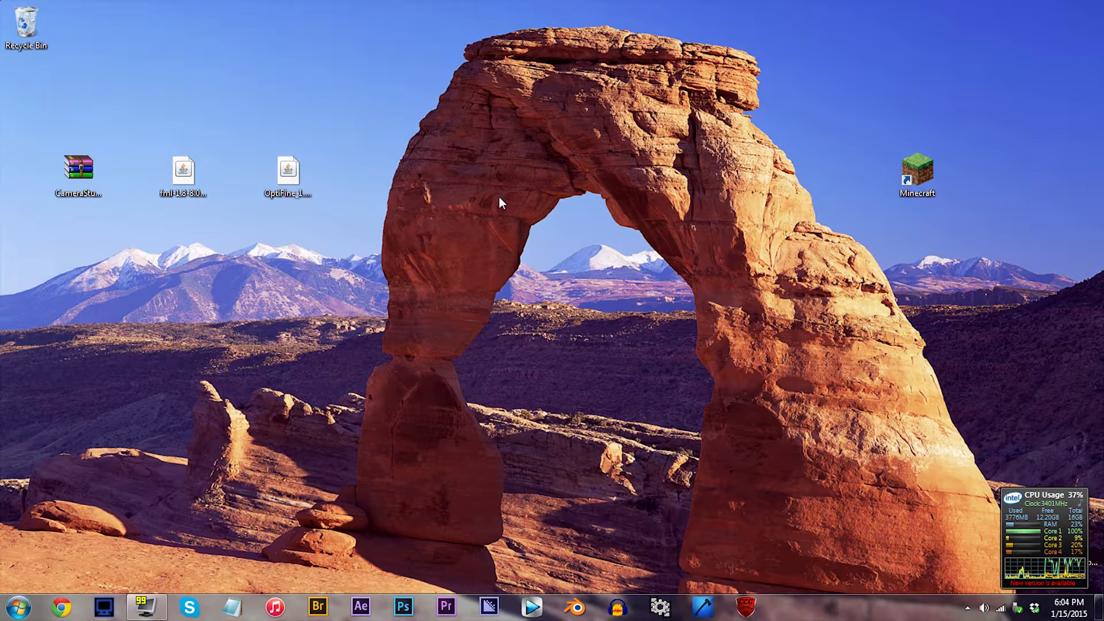
# - Create and select a new profile '1.8 Cam Studio (Optifine)' using version release 1.8
pyautogui.doubleClick(916, 173)
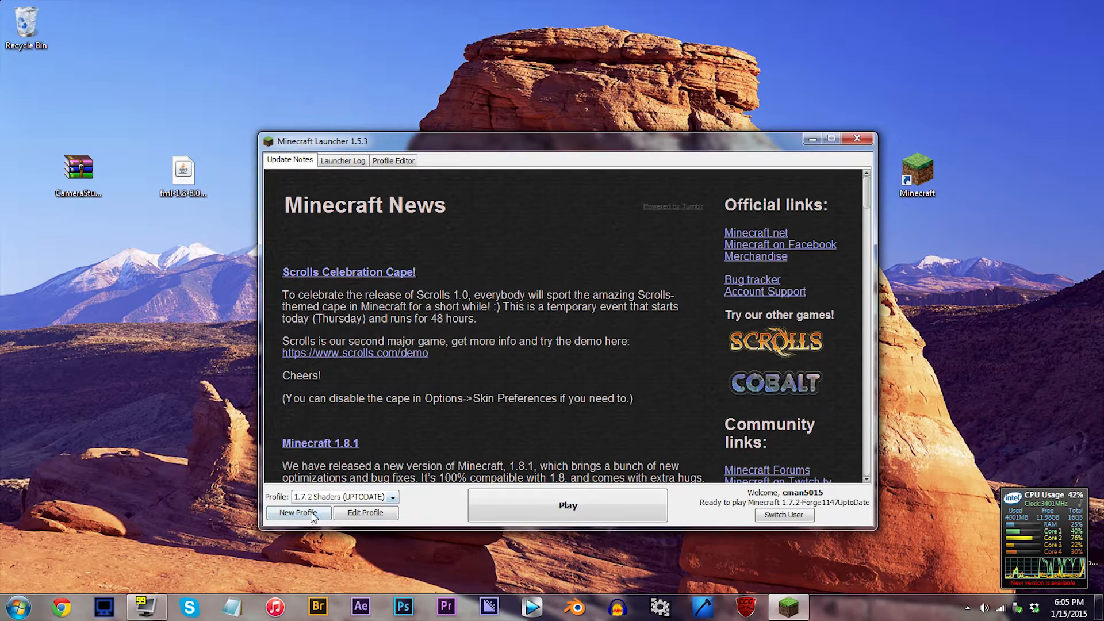
pyautogui.click(296, 511)
pyautogui.write('1.8 Cam Studio (Optifine)')
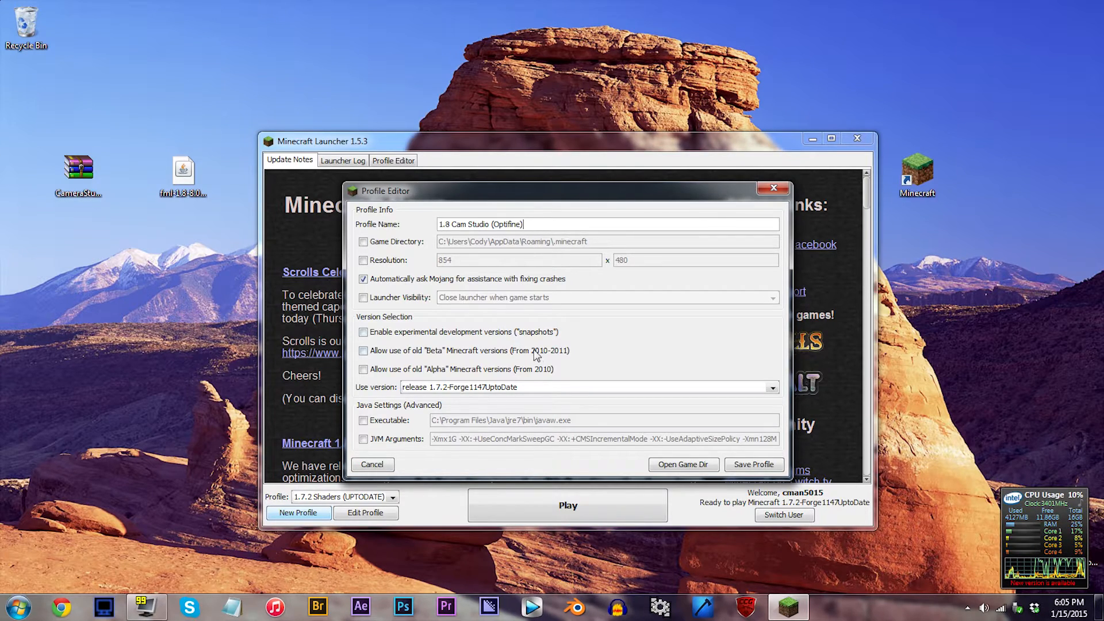
pyautogui.click(771, 387)
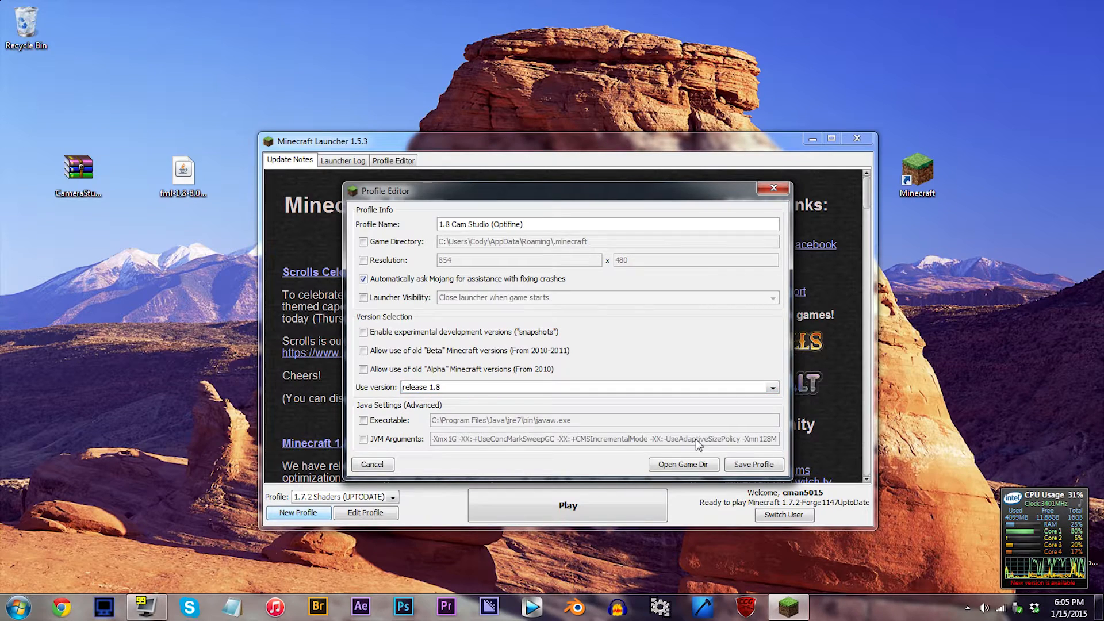
pyautogui.click(392, 496)
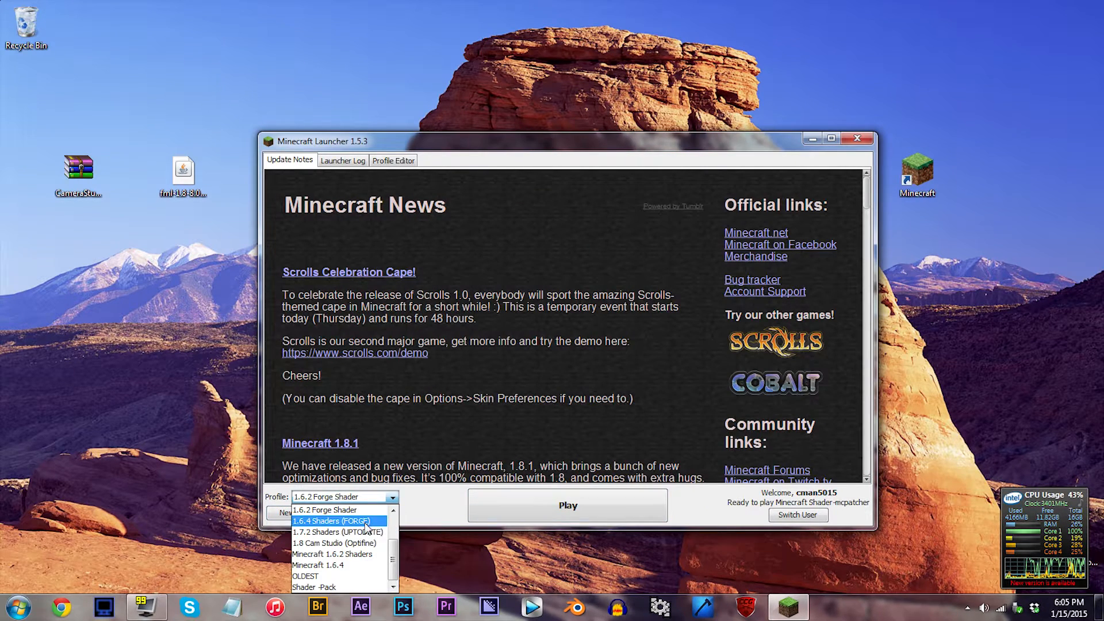
pyautogui.click(334, 542)
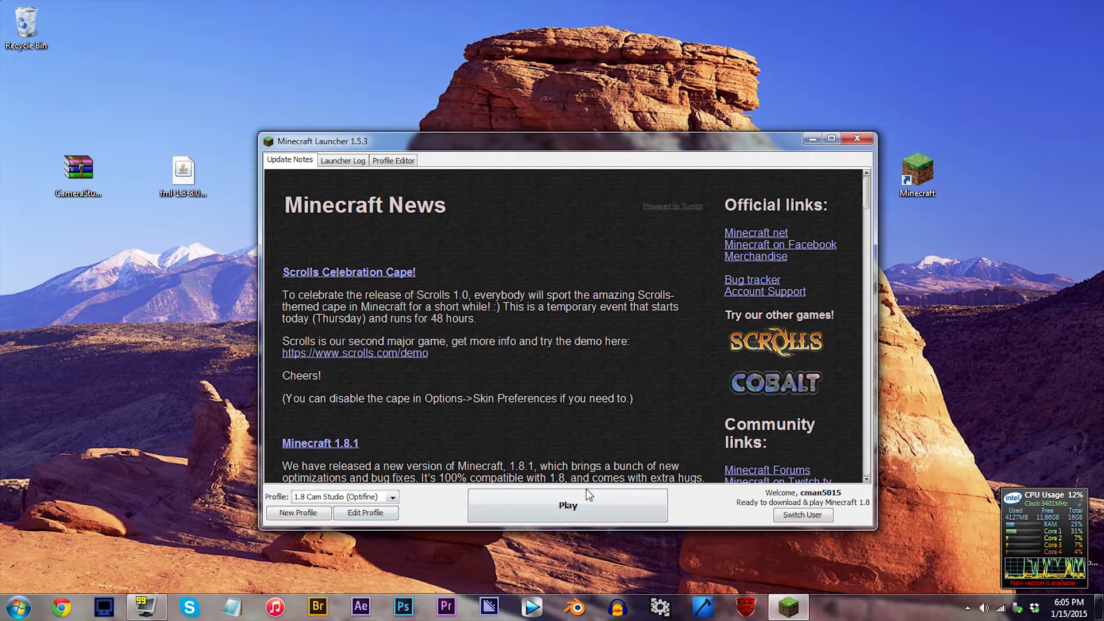
# - Run Minecraft 1.8 once to the title screen, then quit the game
pyautogui.click(566, 505)
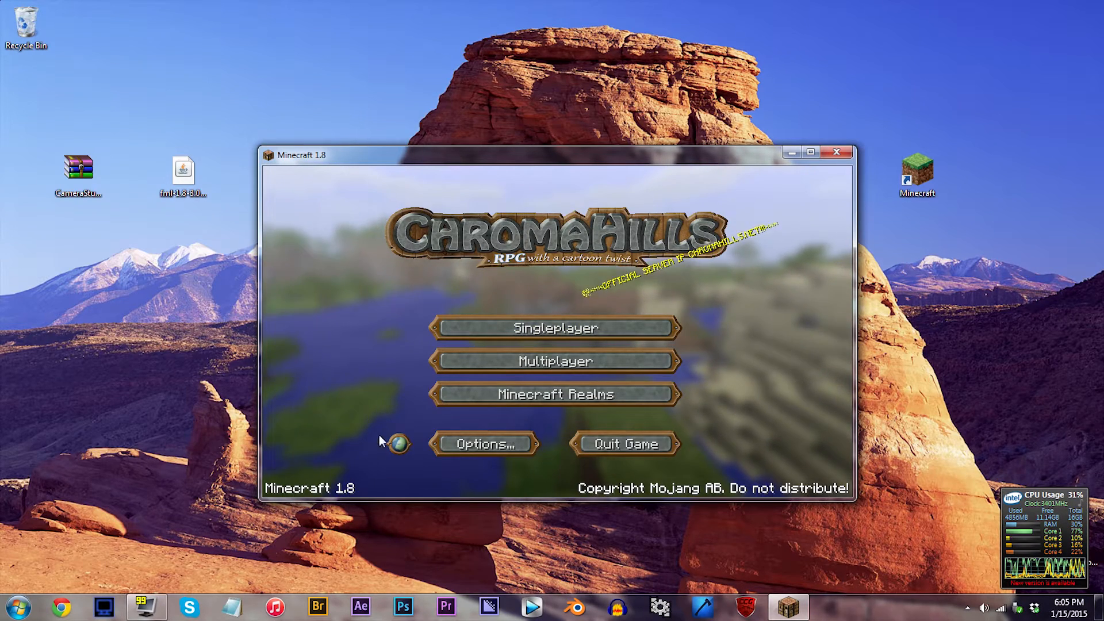
pyautogui.click(837, 152)
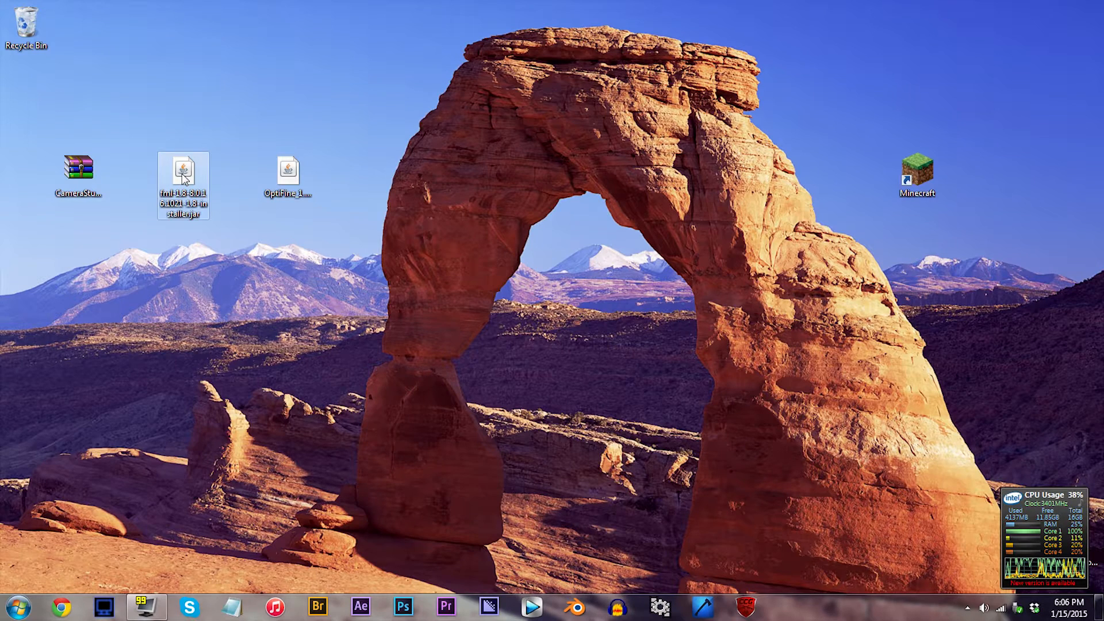
# - Run the FML 1.8 installer's client install and acknowledge its completion
pyautogui.doubleClick(183, 169)
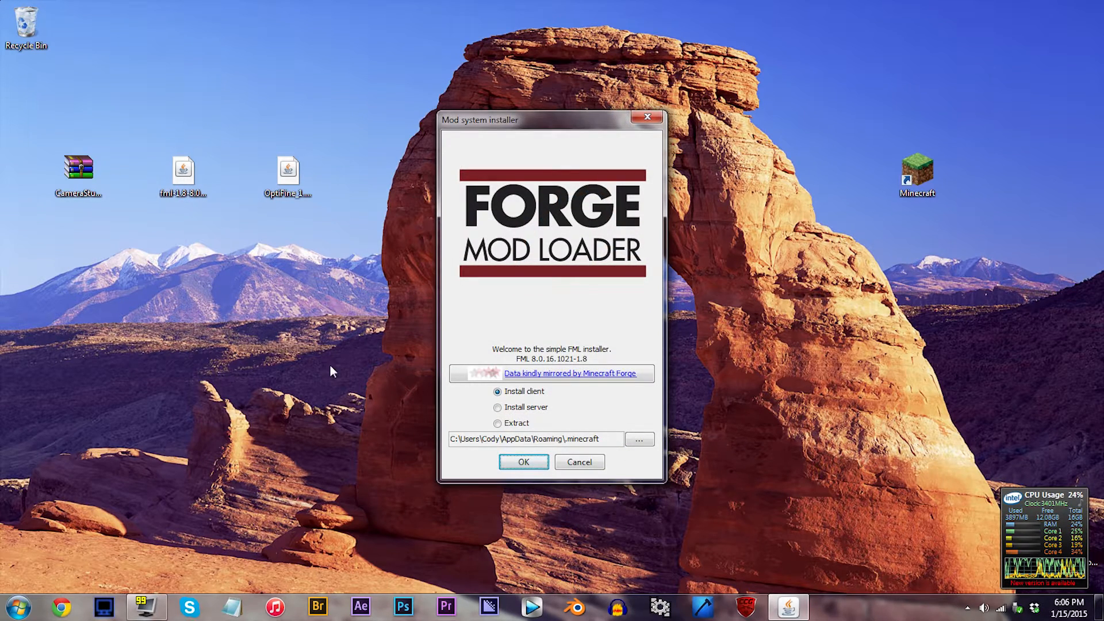
pyautogui.click(523, 462)
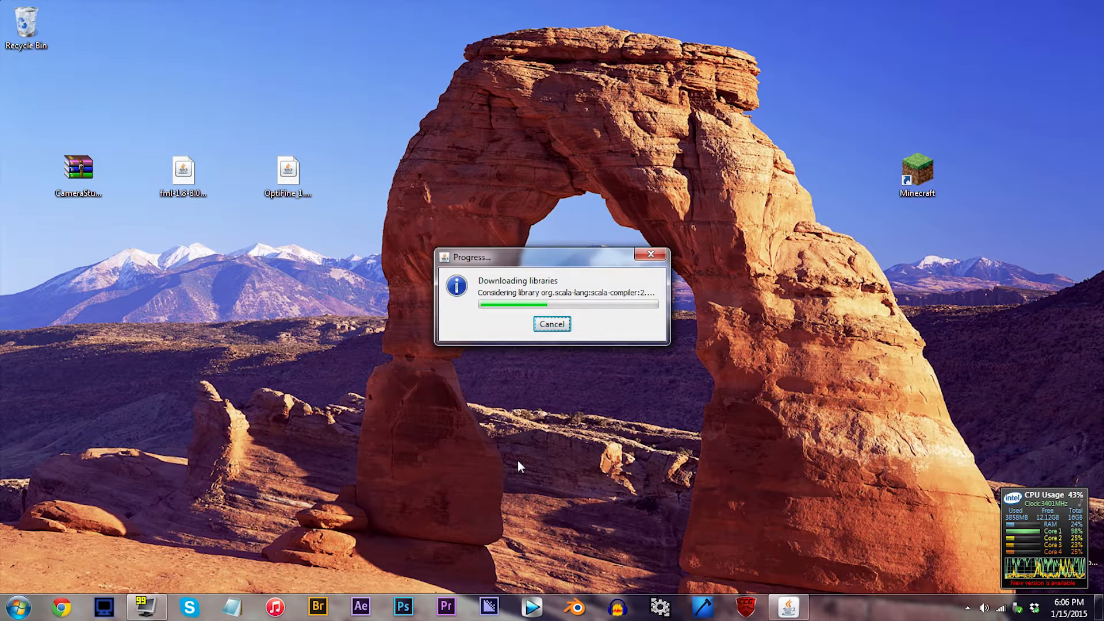
pyautogui.click(552, 324)
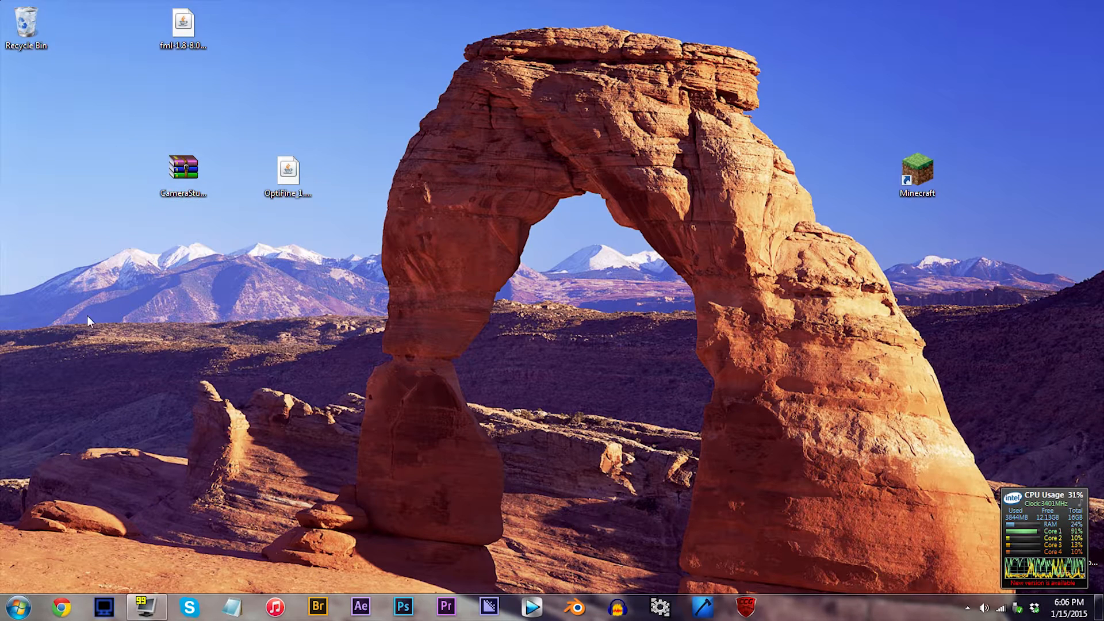
# - Open the %appdata% Roaming folder via the Run dialog found from the Start menu
pyautogui.click(13, 606)
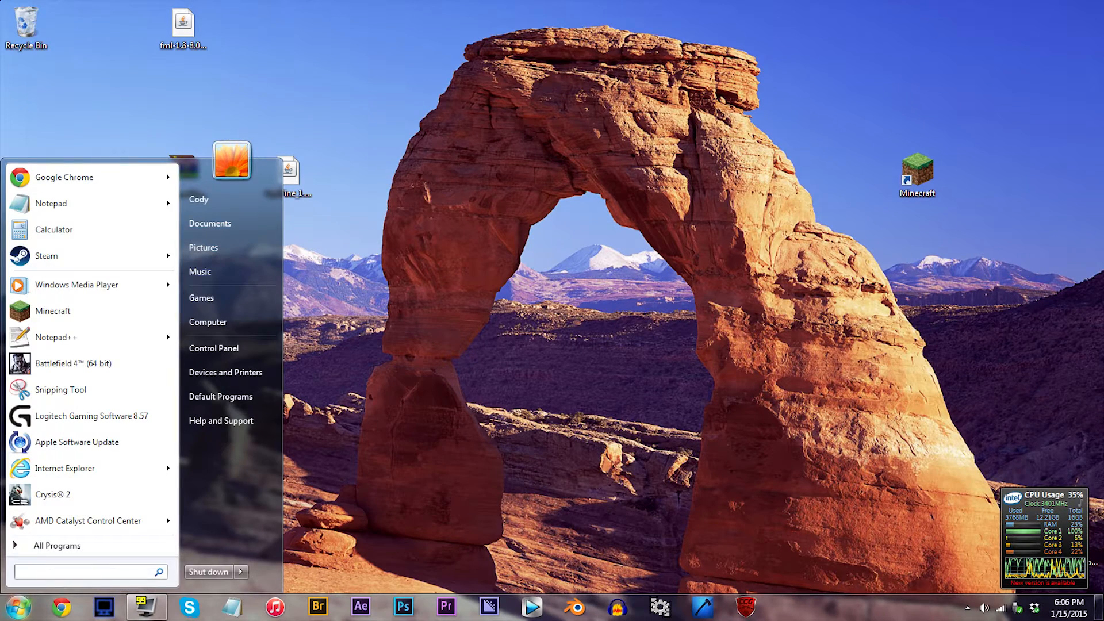
pyautogui.write('run')
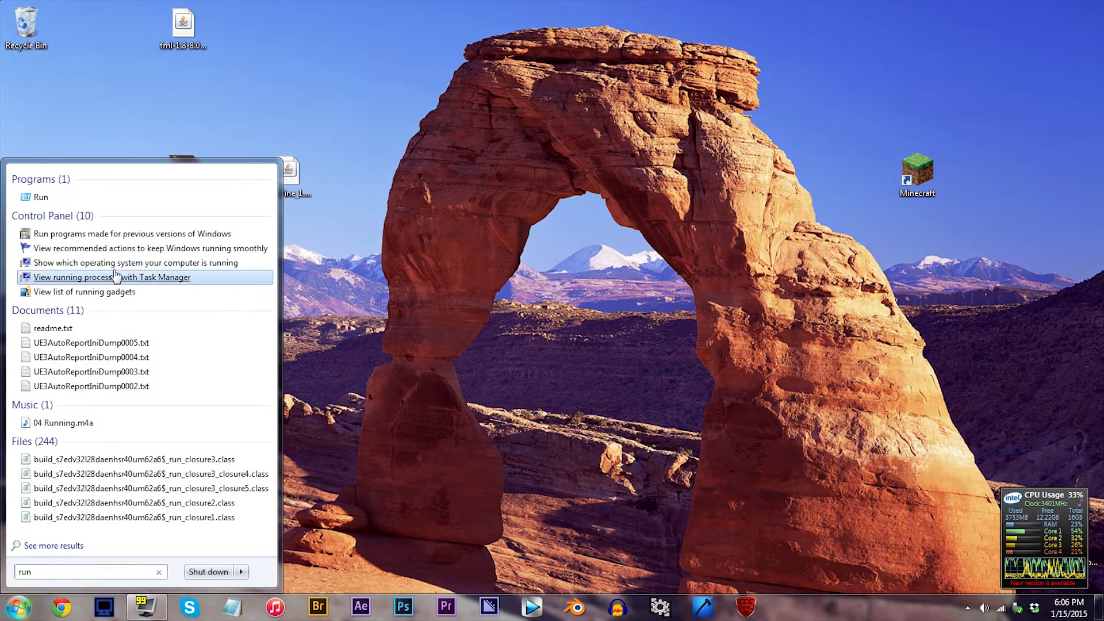
pyautogui.click(42, 197)
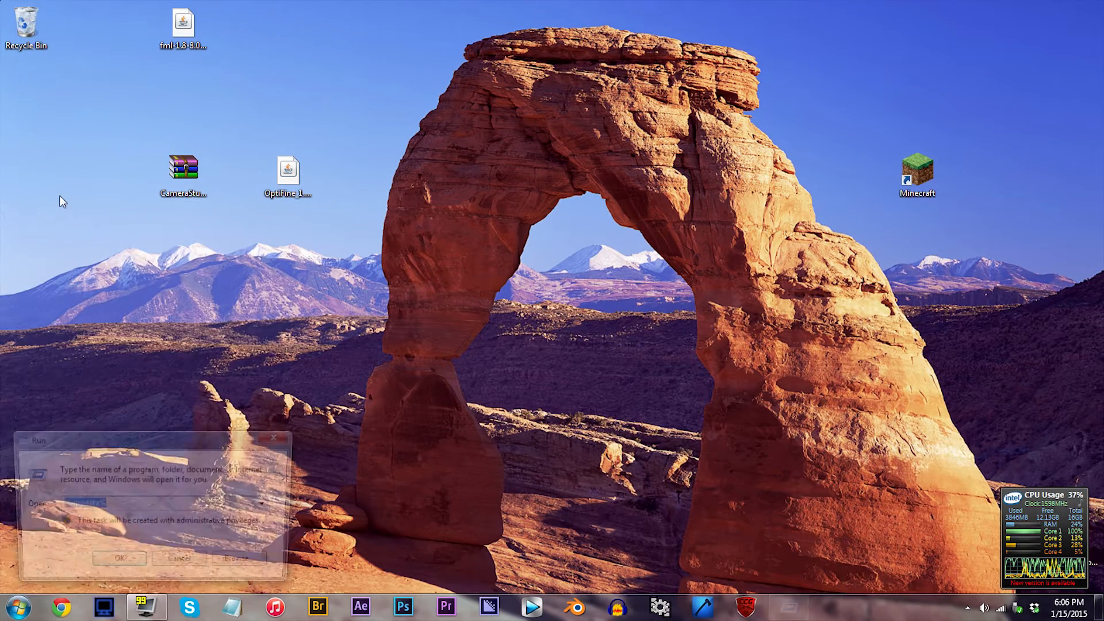
pyautogui.write('%appdata%')
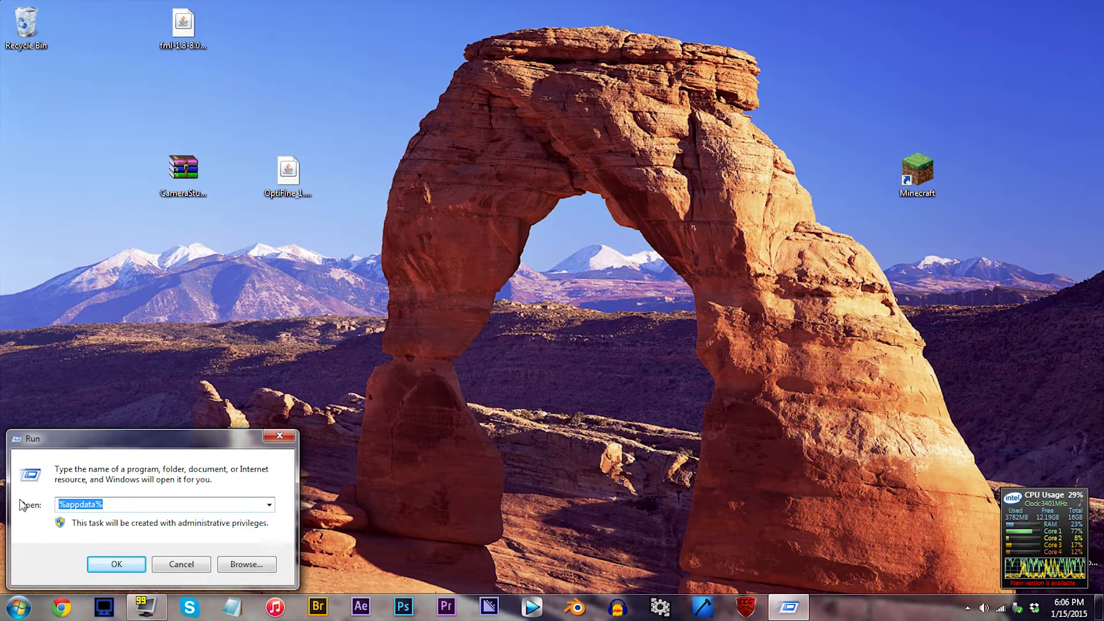
pyautogui.click(116, 563)
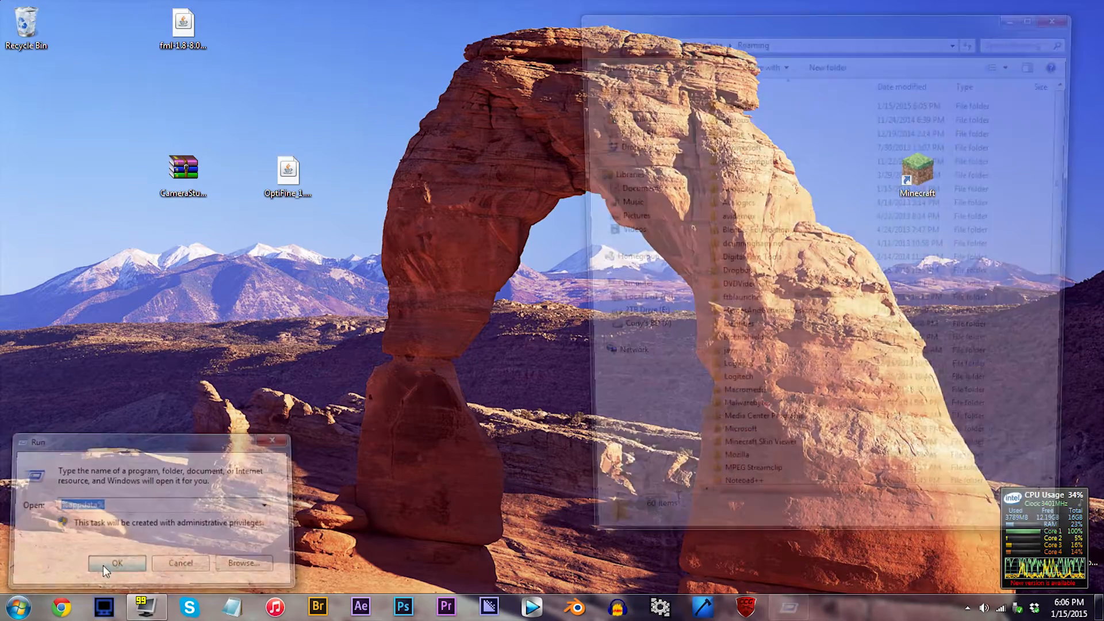
pyautogui.click(116, 562)
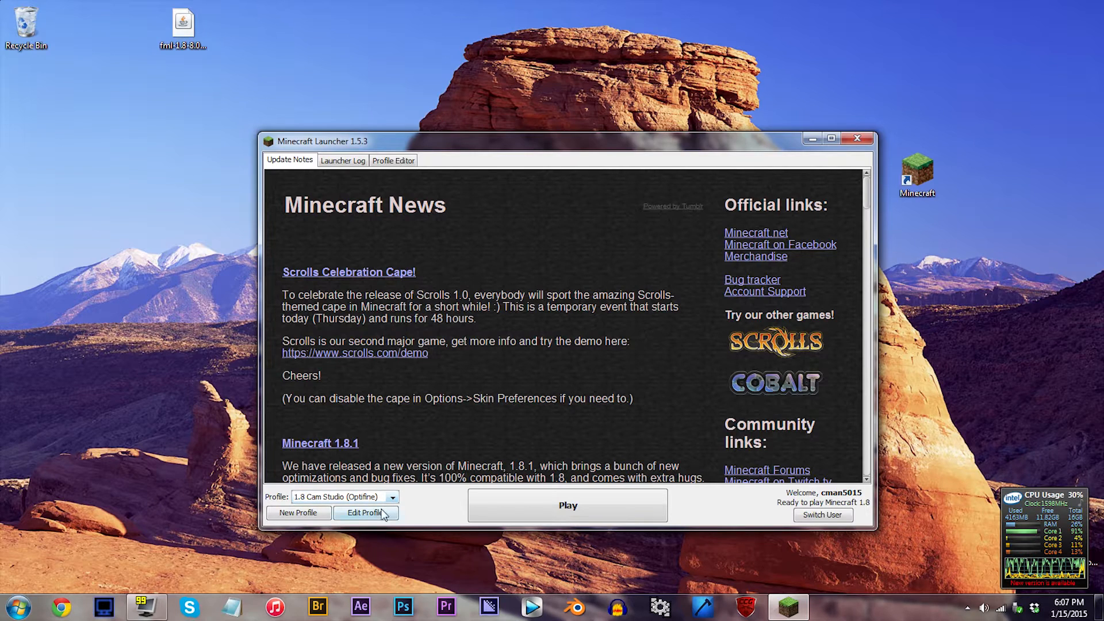
# - Edit the profile and list available versions, showing release 1.8-FML8.0.16.1021-1.8
pyautogui.click(365, 513)
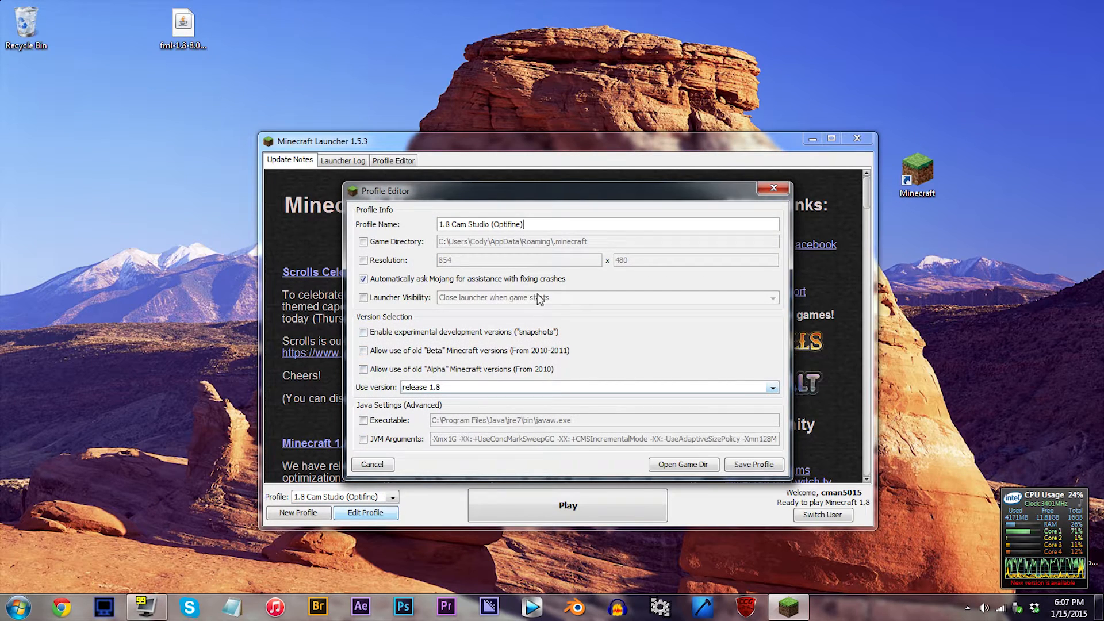
pyautogui.moveTo(506, 382)
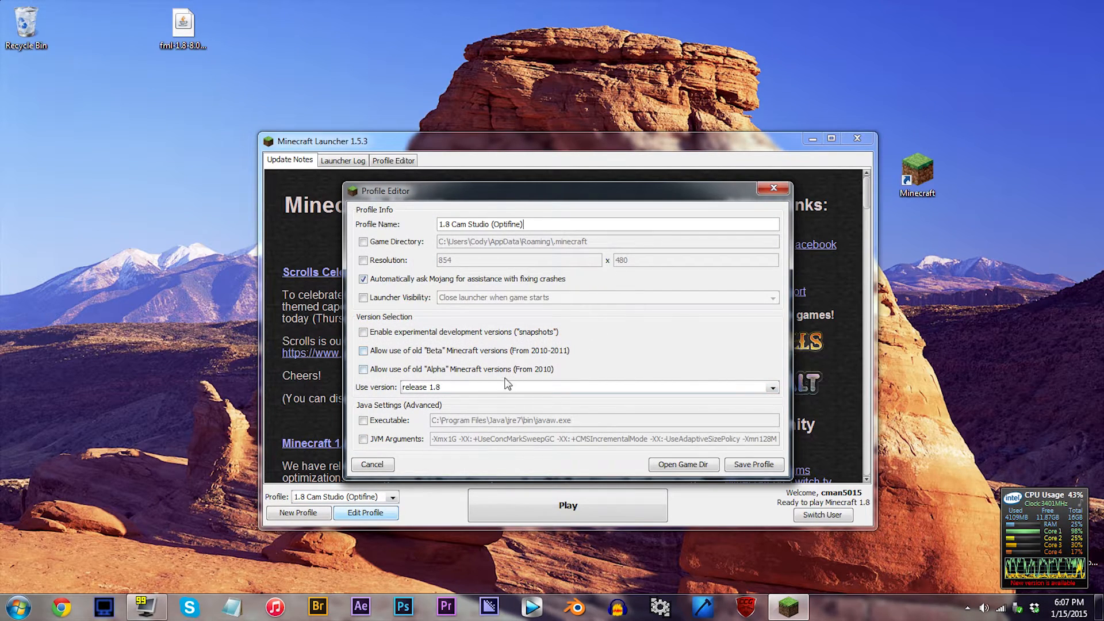
pyautogui.click(770, 386)
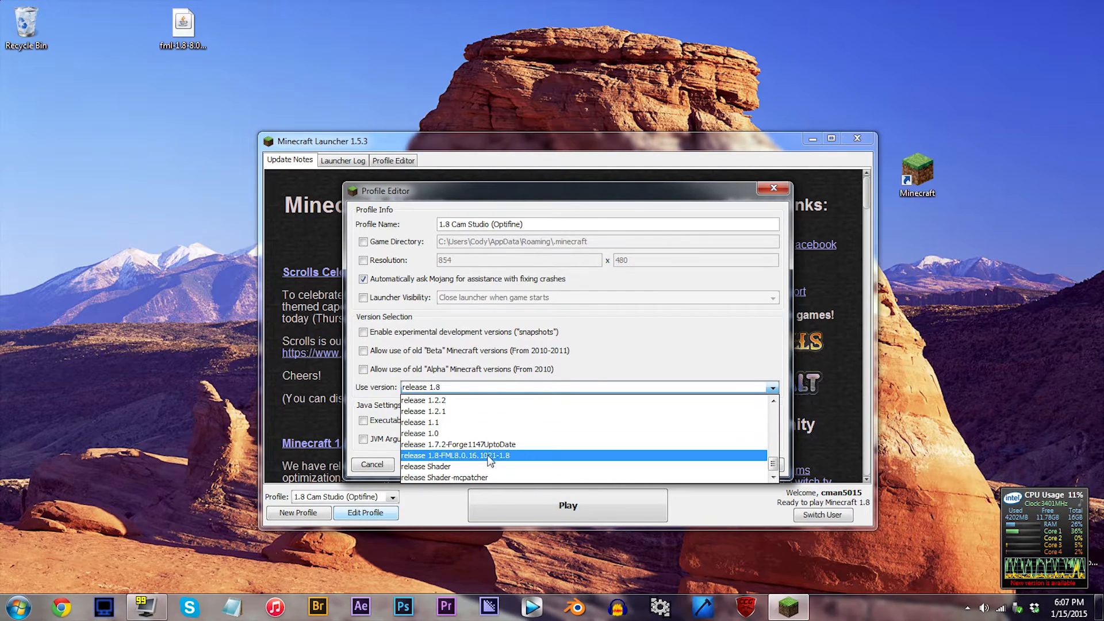
pyautogui.moveTo(570, 465)
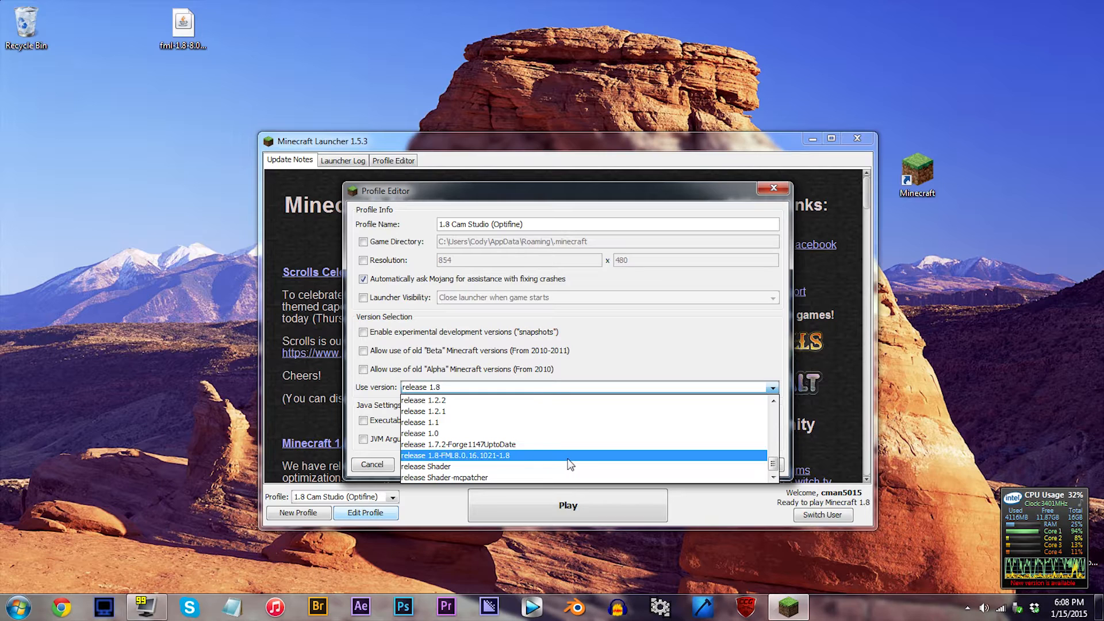
pyautogui.moveTo(639, 462)
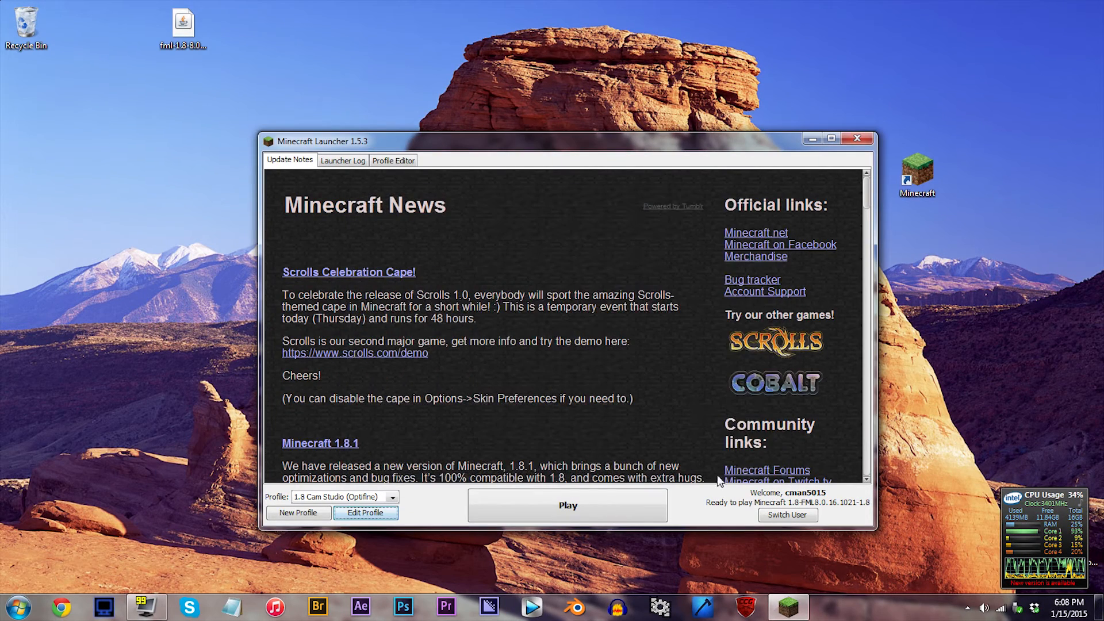
# - Launch the Forge profile to the title screen and check the game's Options
pyautogui.click(567, 504)
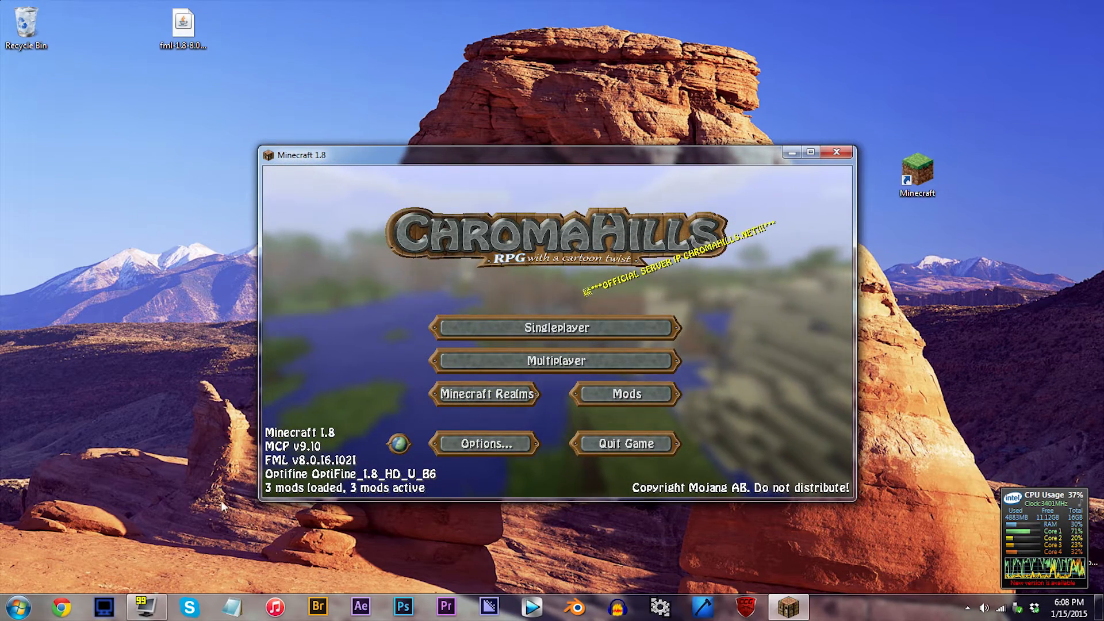
pyautogui.click(484, 444)
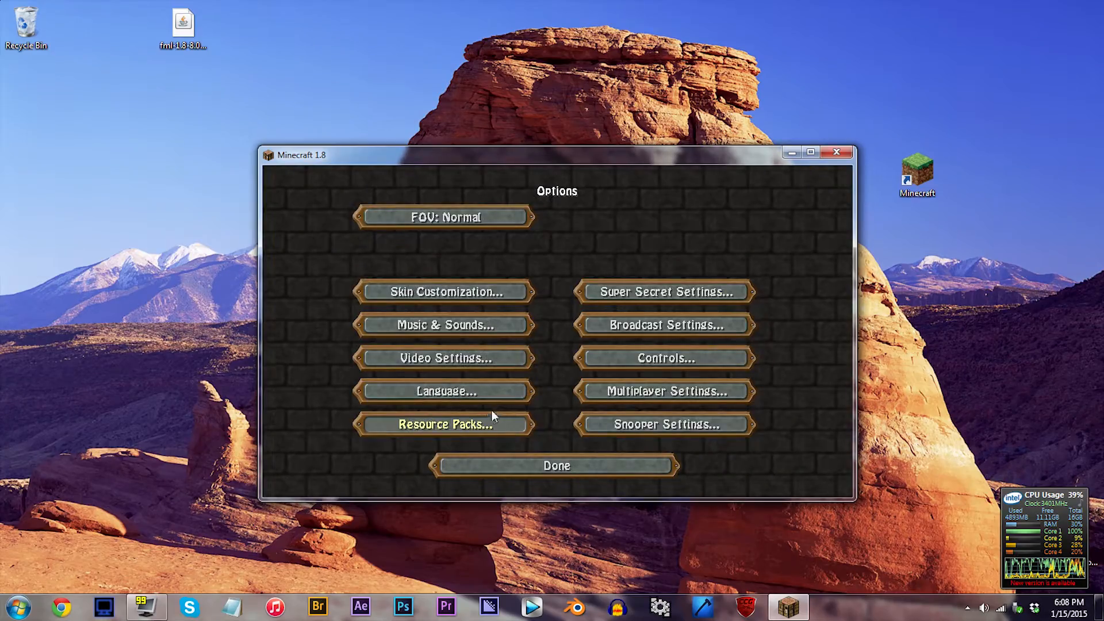
pyautogui.click(555, 466)
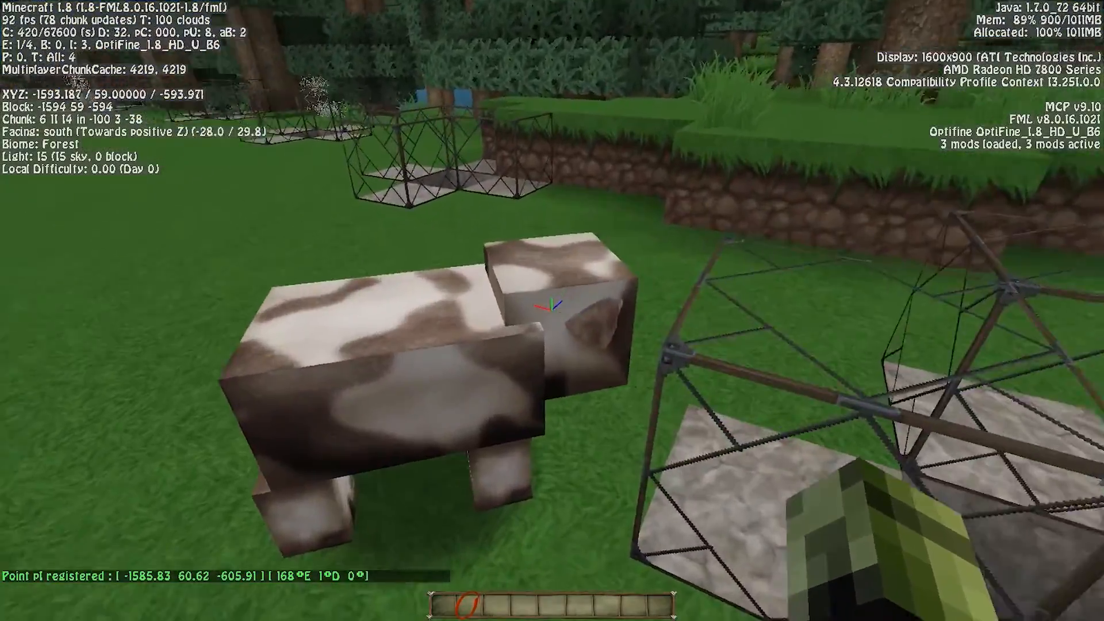
pyautogui.moveTo(552, 310)
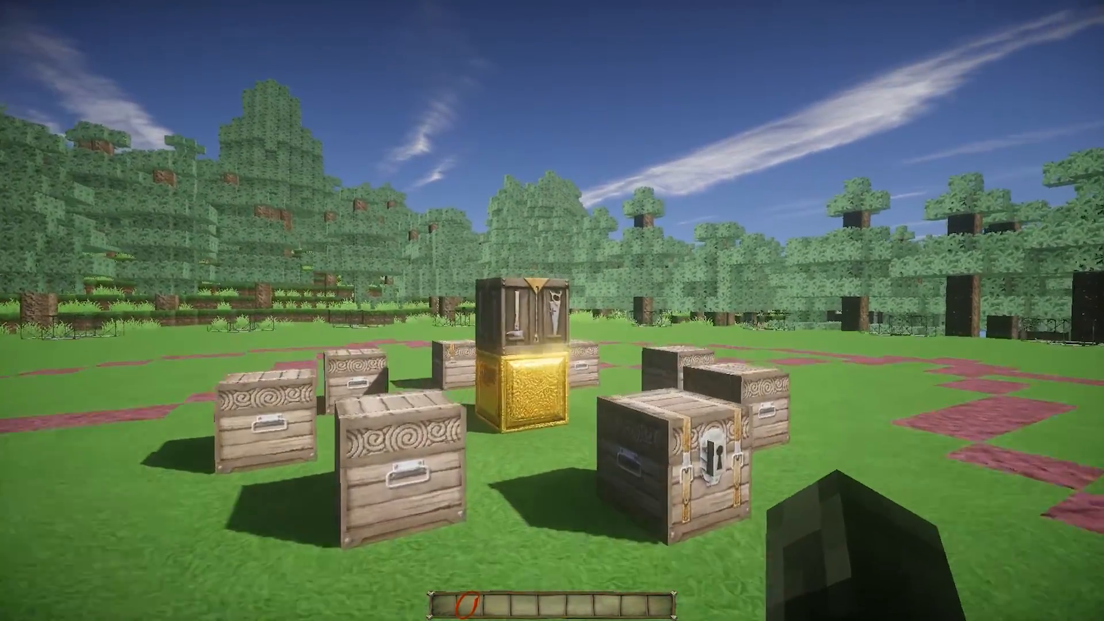
pyautogui.moveTo(552, 311)
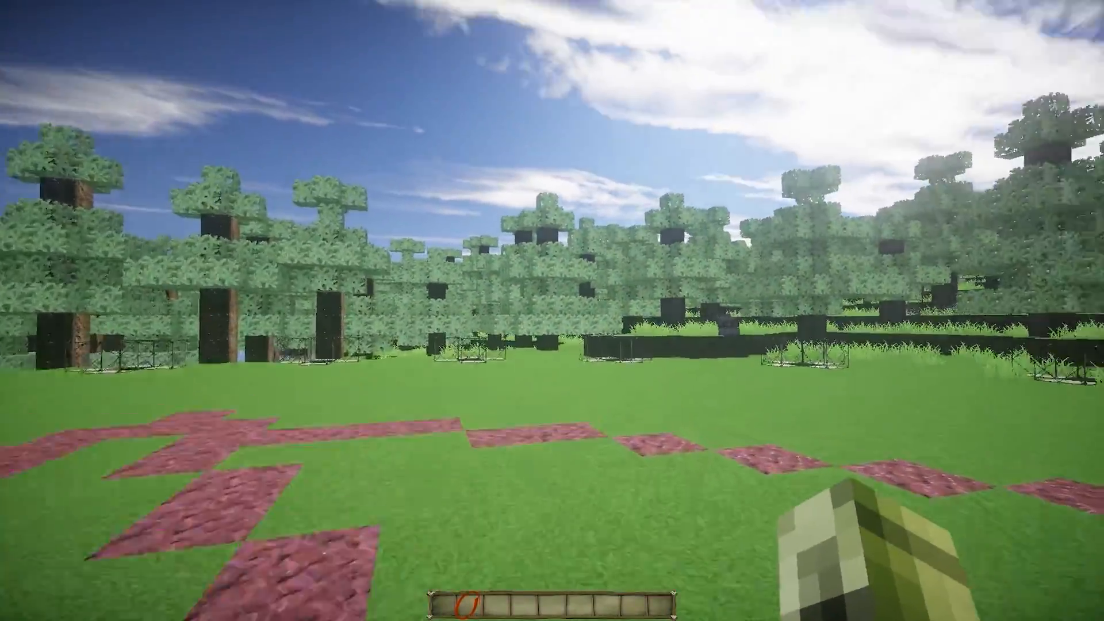
pyautogui.moveTo(552, 310)
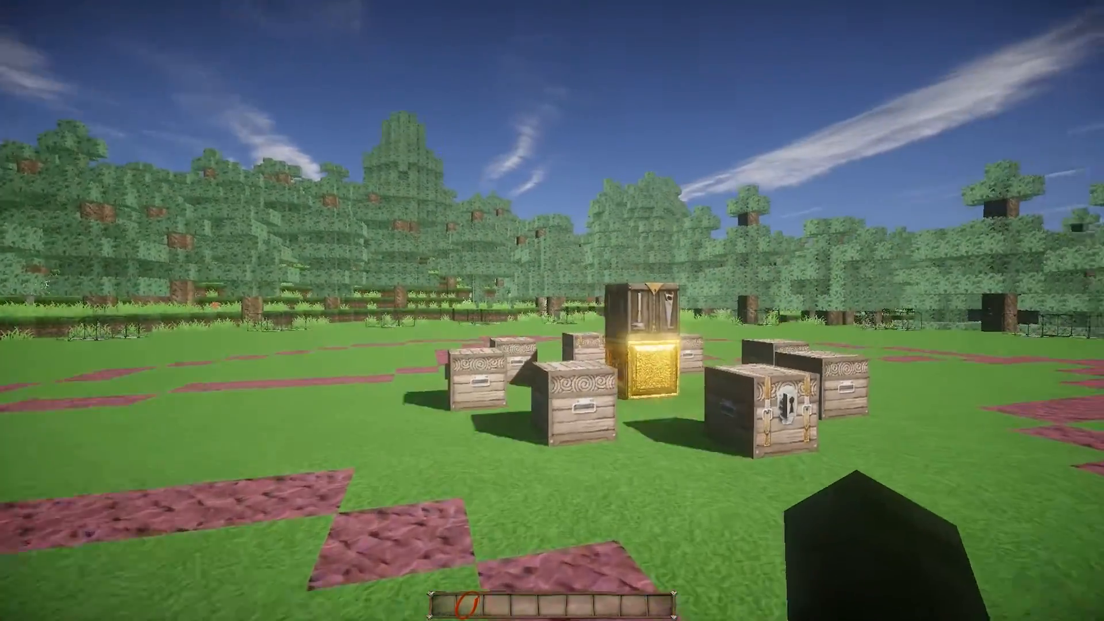
pyautogui.moveTo(552, 311)
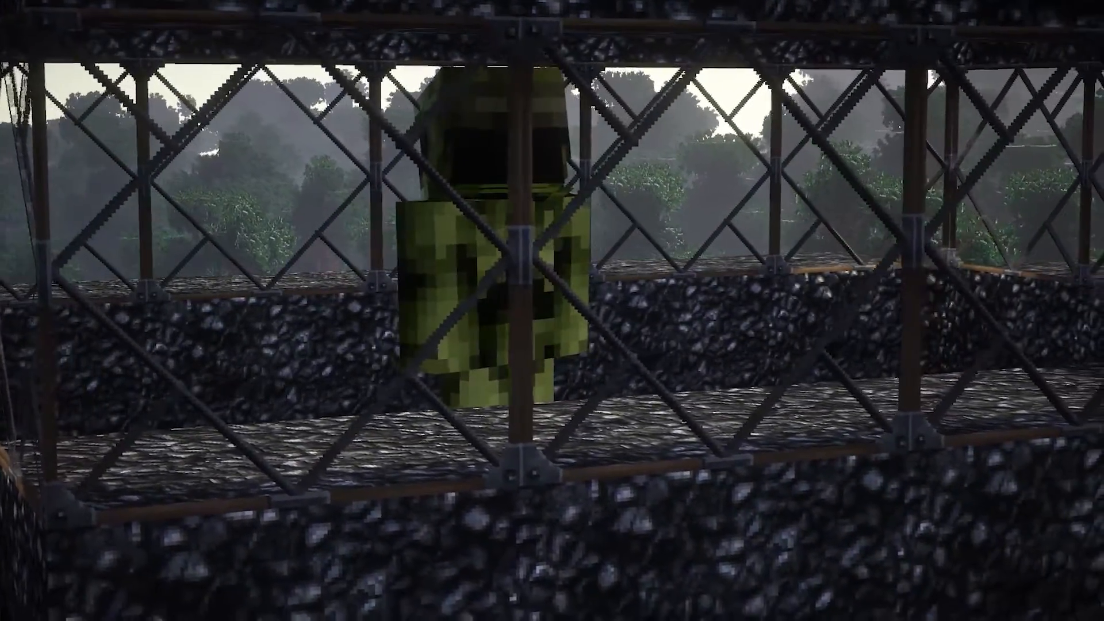
pyautogui.moveTo(552, 310)
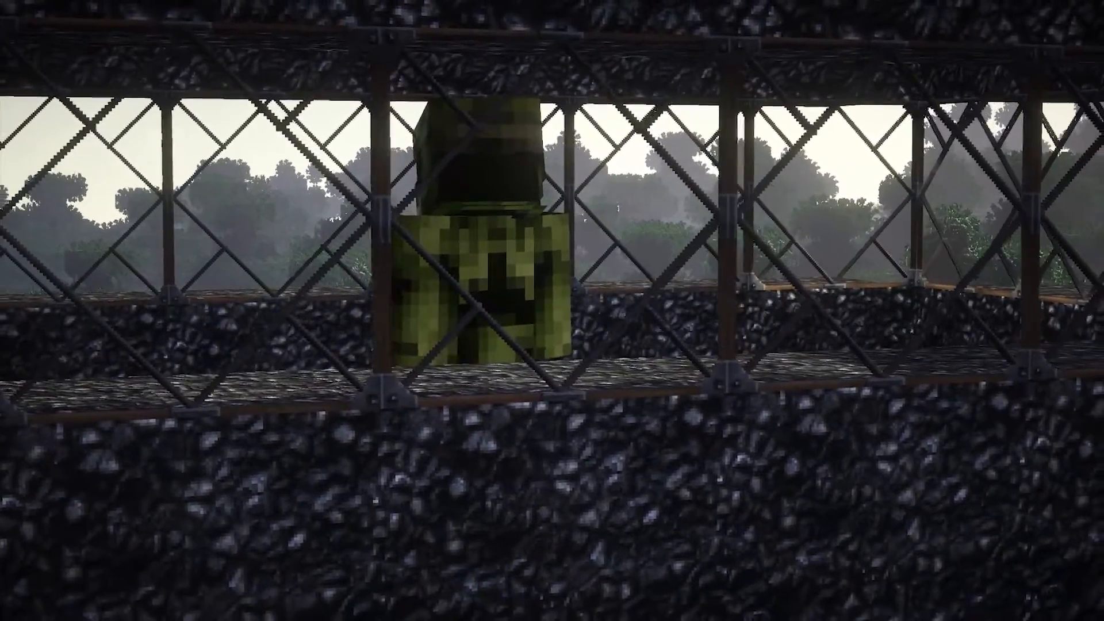
pyautogui.moveTo(552, 310)
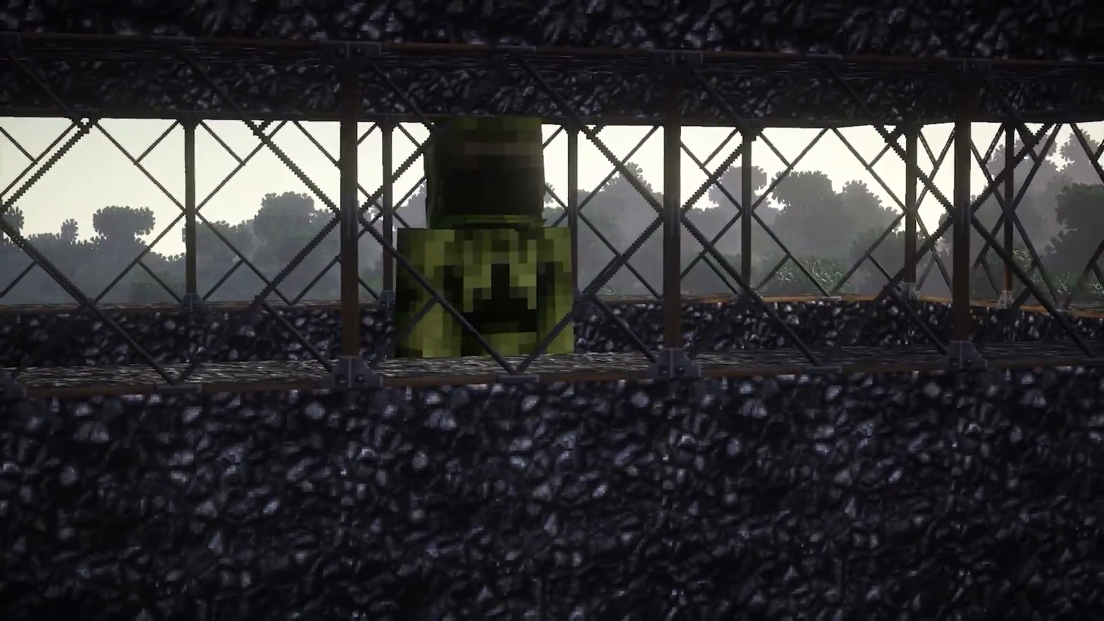